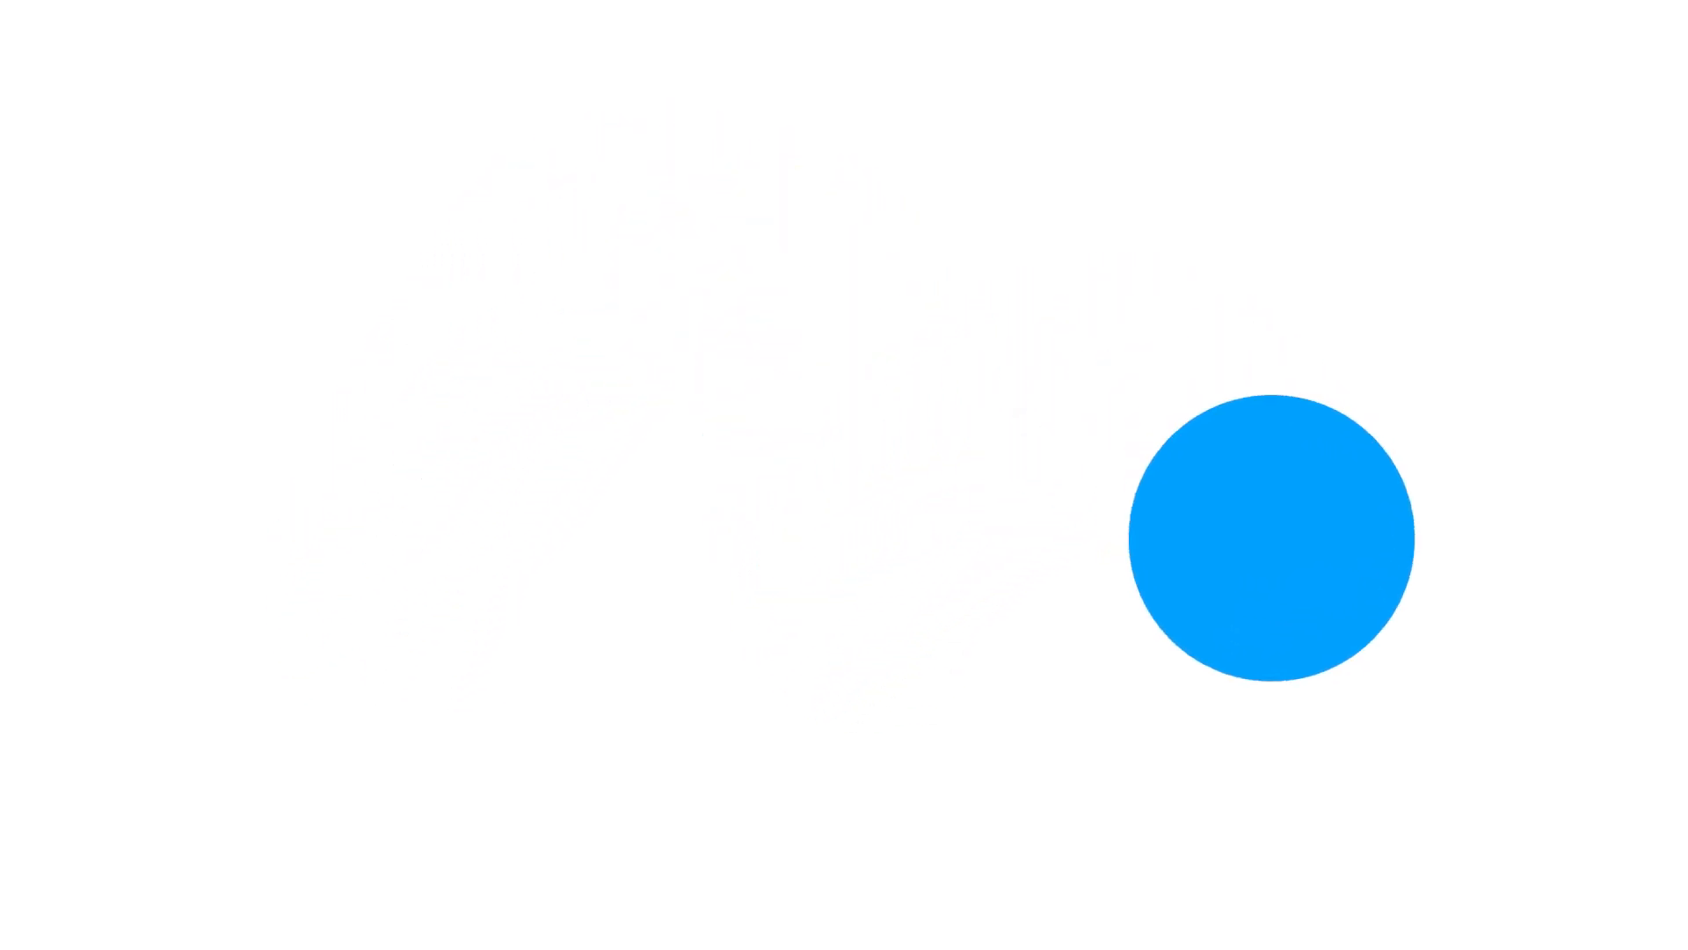
Step: Play the animation from the blue circle intro until Subscribe becomes Subscribed with a bell
left_click(1276, 537)
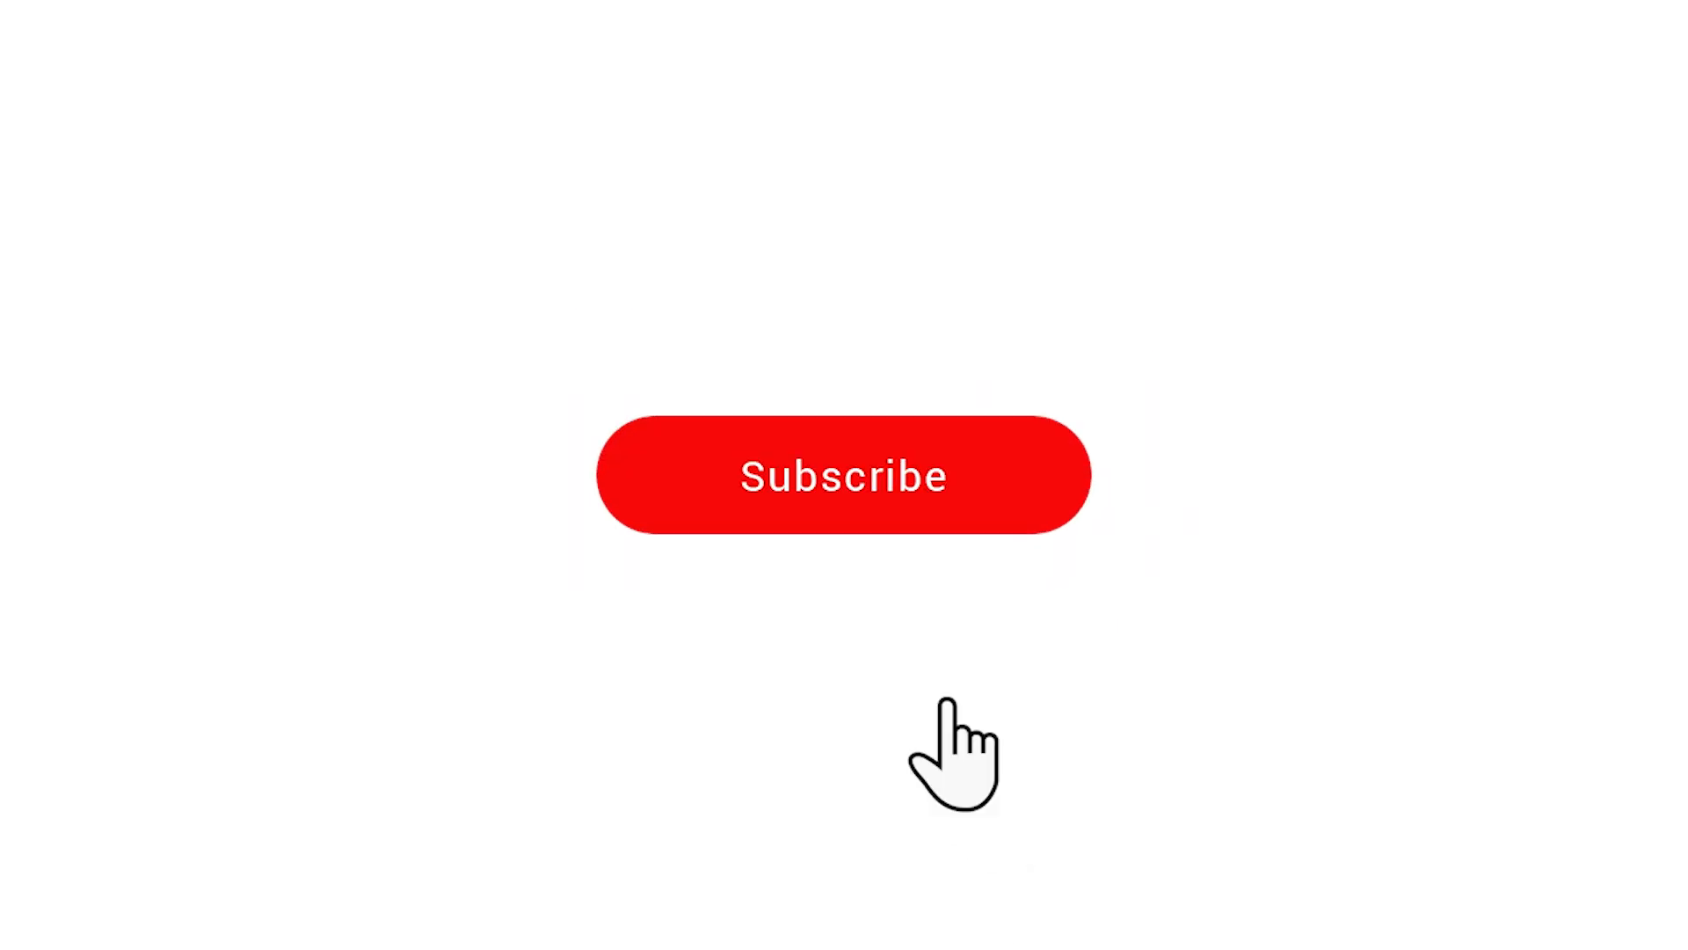
left_click(844, 476)
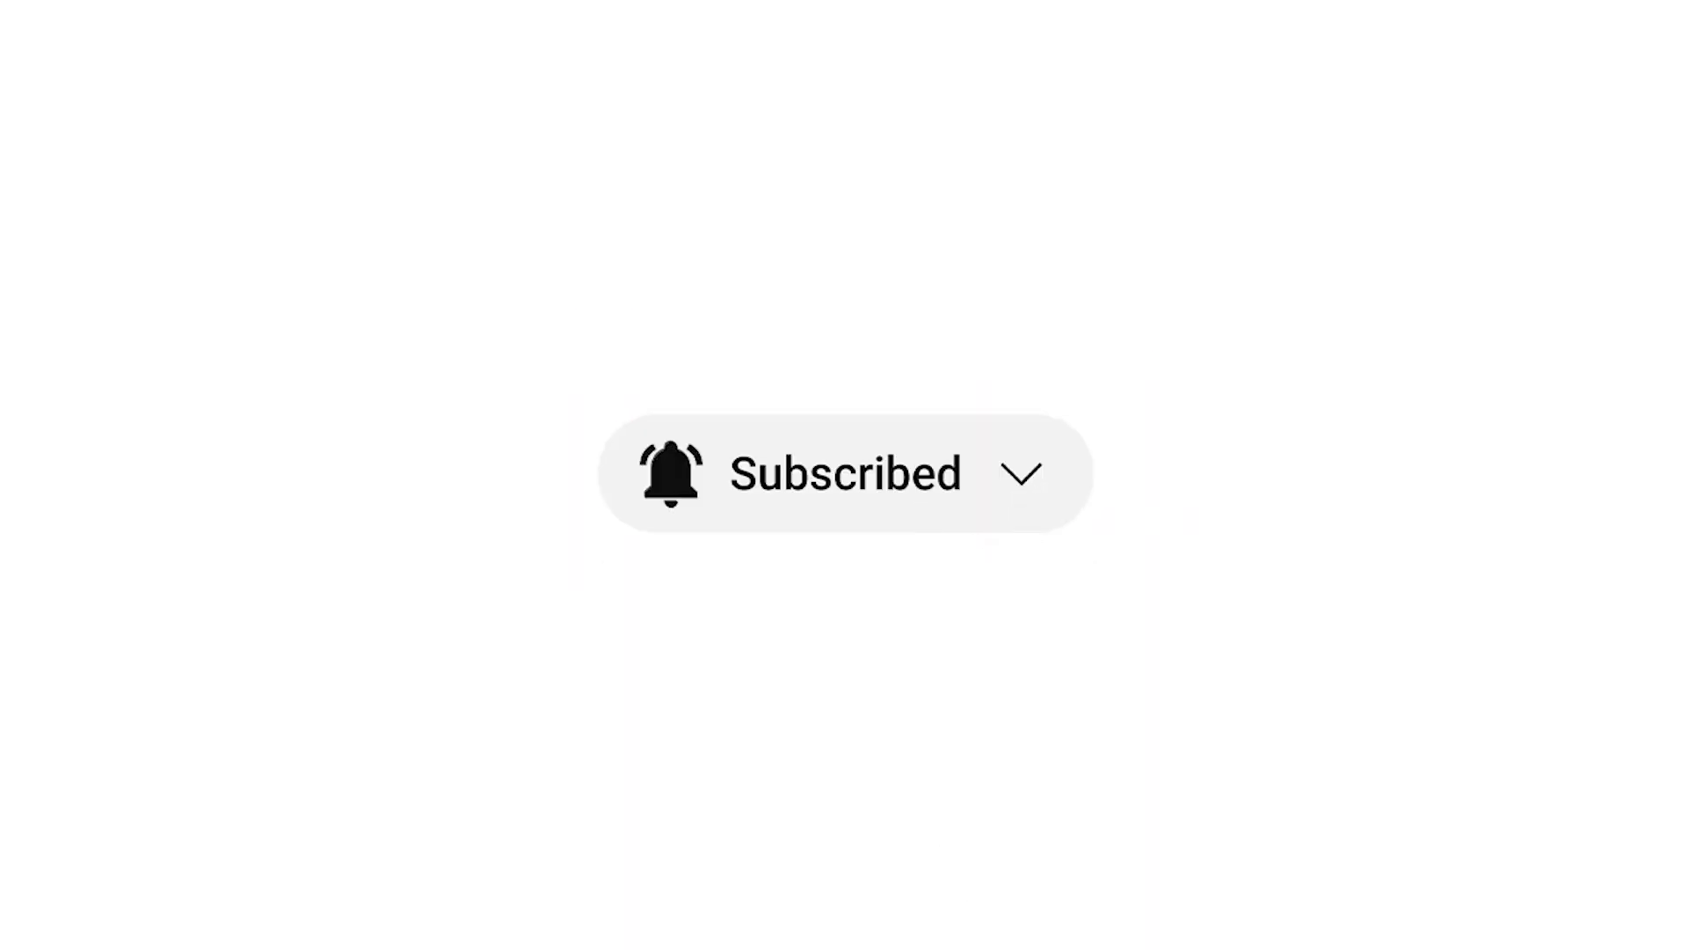